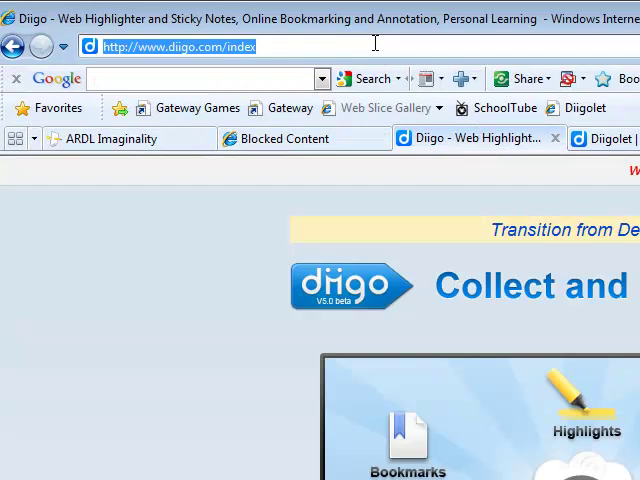
# Navigate to diigo.com/education showing the Diigo Educator Account upgrade confirmation
pyautogui.write('www.dii')
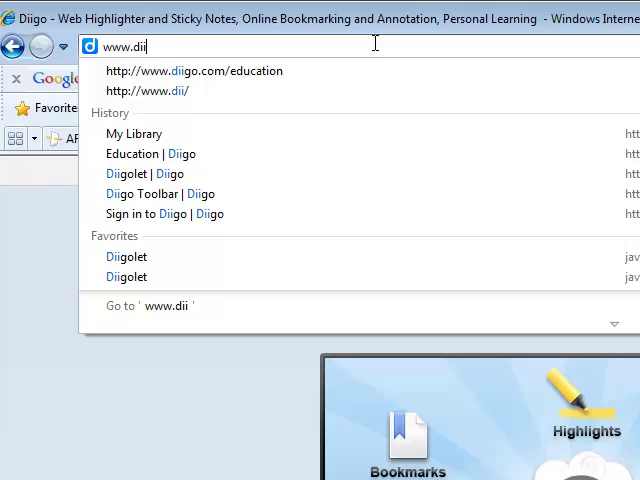
pyautogui.write('go')
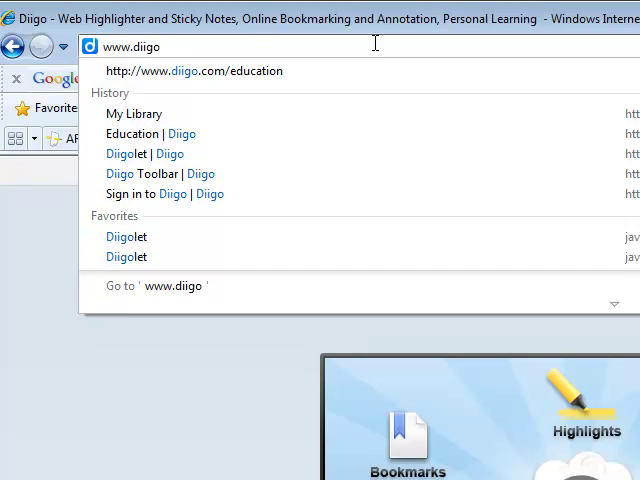
pyautogui.click(196, 72)
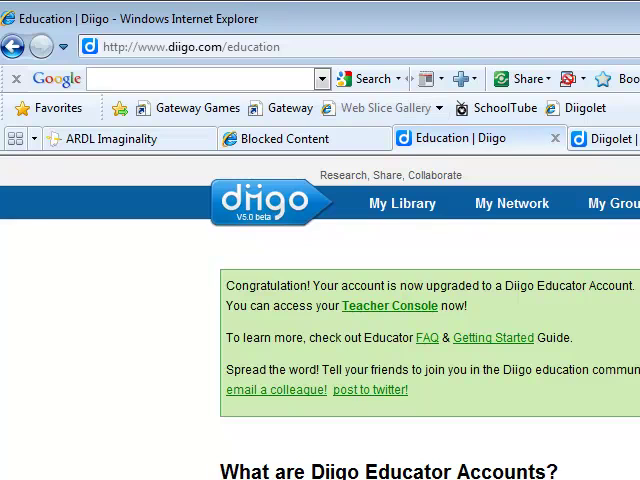
pyautogui.moveTo(558, 332)
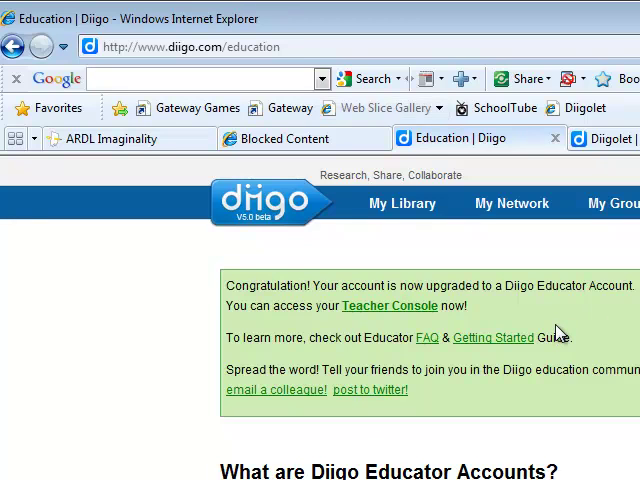
pyautogui.moveTo(558, 334)
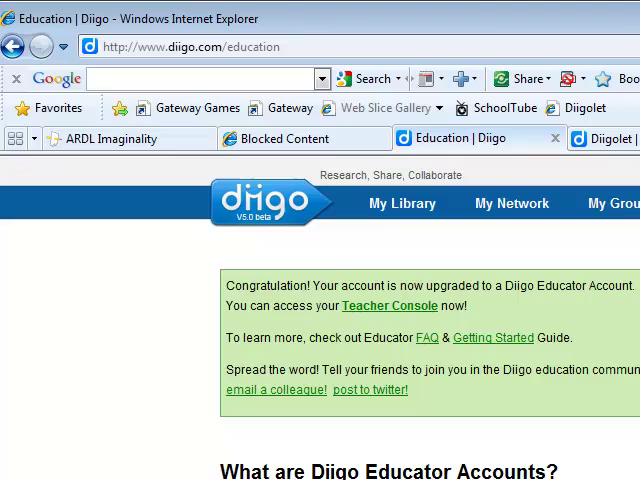
pyautogui.moveTo(414, 320)
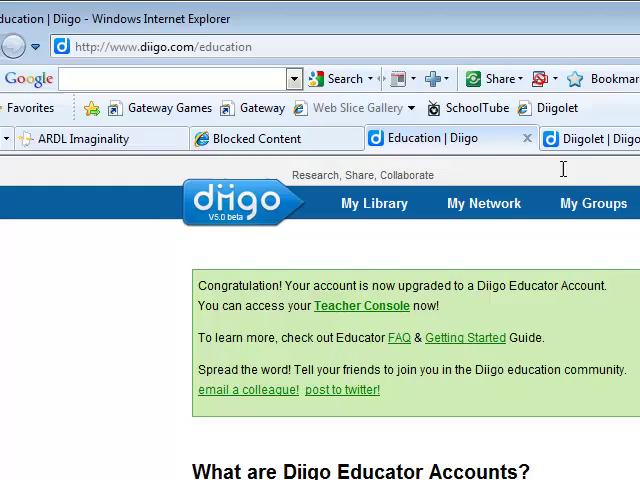
# Launch Diigolet on the wikiHow battery article and scroll to the 'Turn the phone off' passage
pyautogui.click(300, 138)
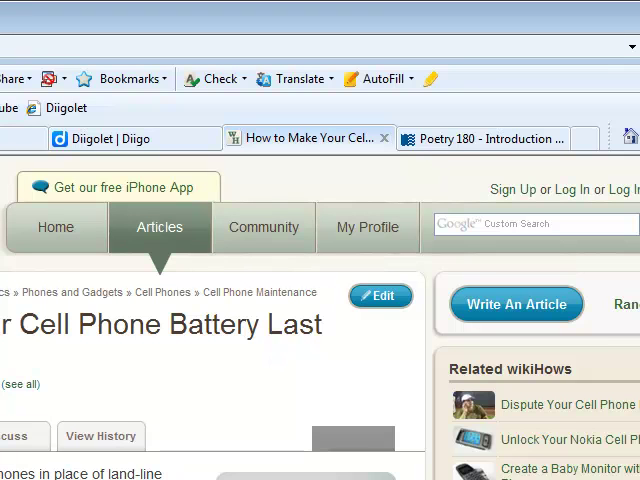
pyautogui.moveTo(170, 322)
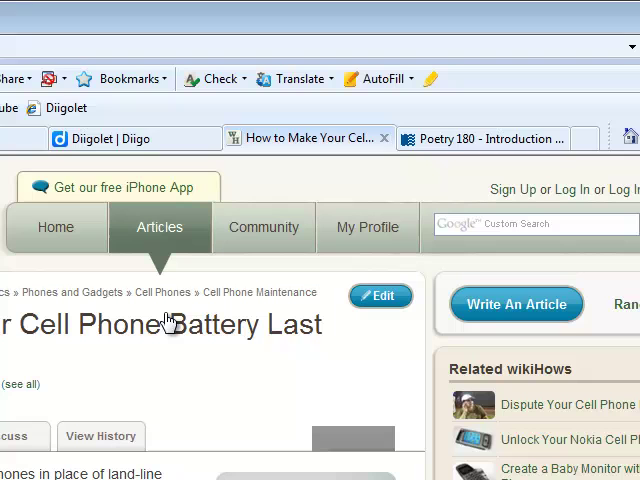
pyautogui.click(68, 108)
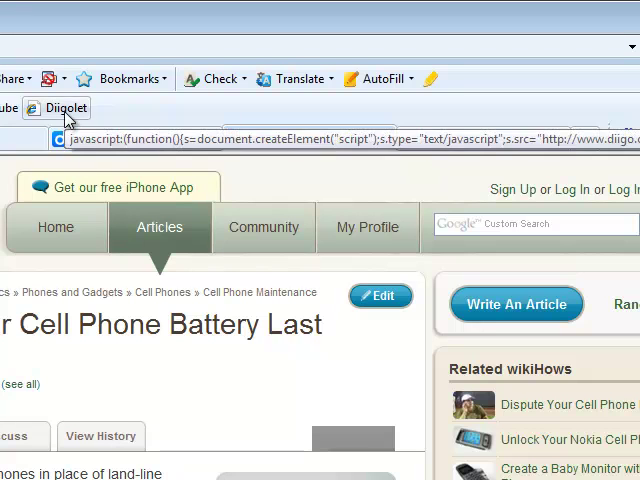
pyautogui.click(64, 108)
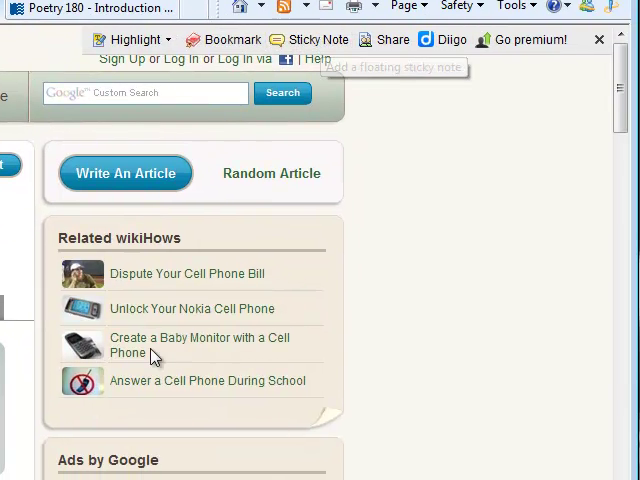
pyautogui.scroll(-3)
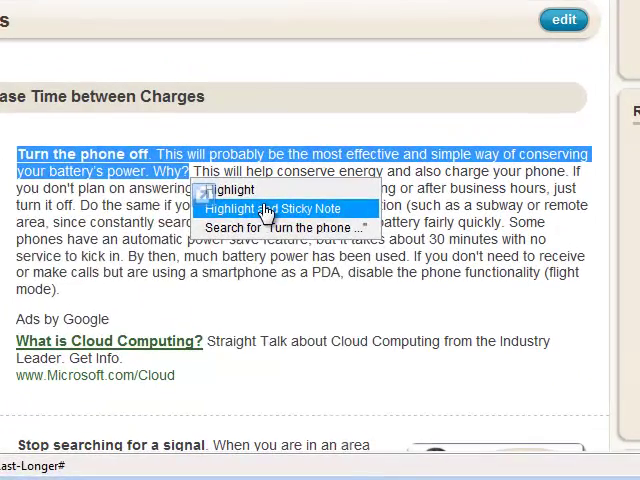
# Highlight the passage with a sticky note reading 'This is the first part of the instructions, notic...n.'
pyautogui.click(280, 208)
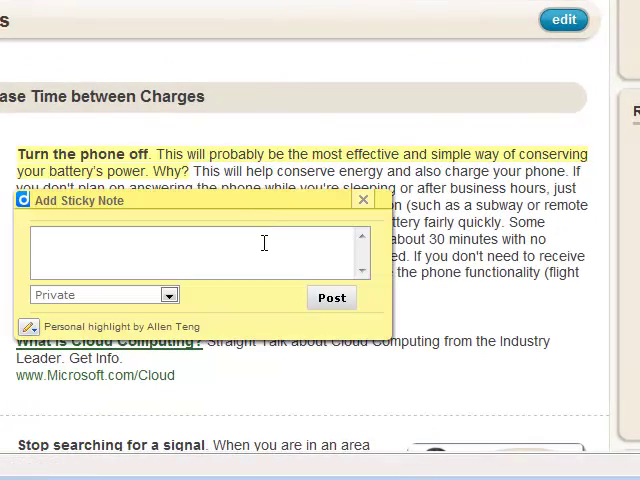
pyautogui.write('This')
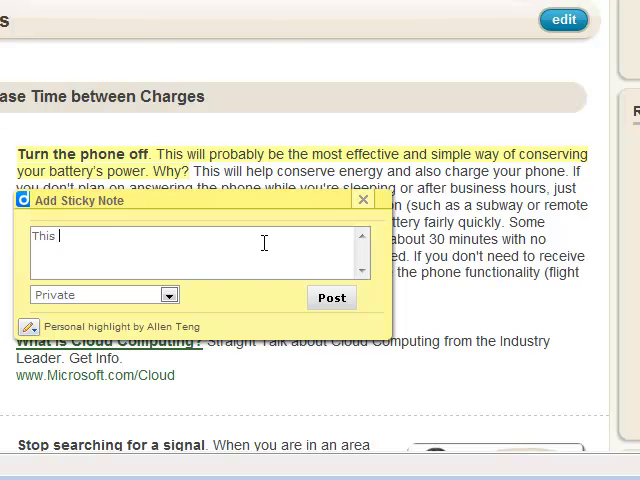
pyautogui.write('is the fi')
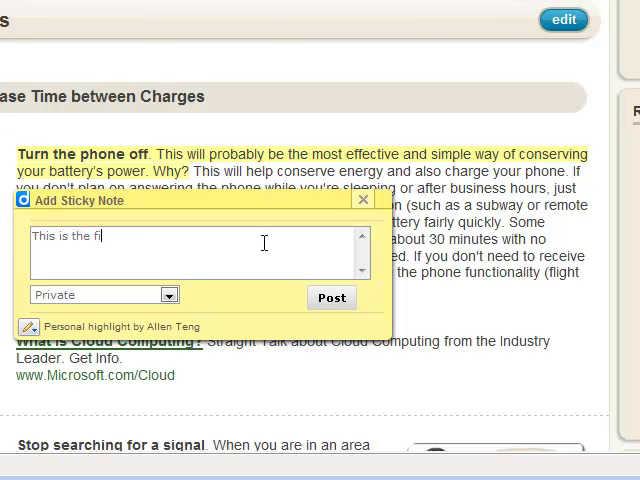
pyautogui.write('rst part of the inst')
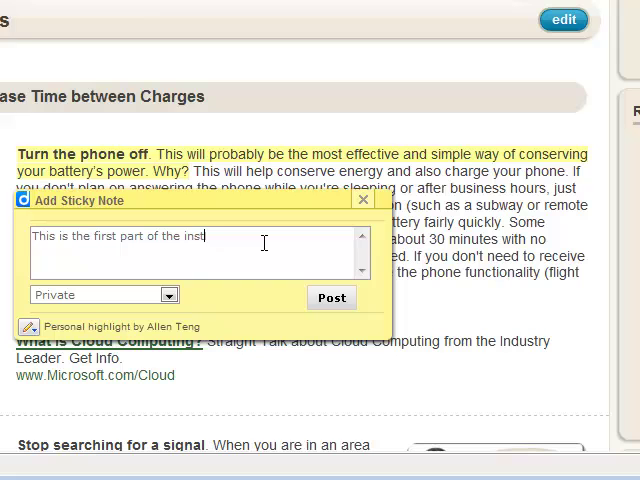
pyautogui.write('ructions, notice the transitio')
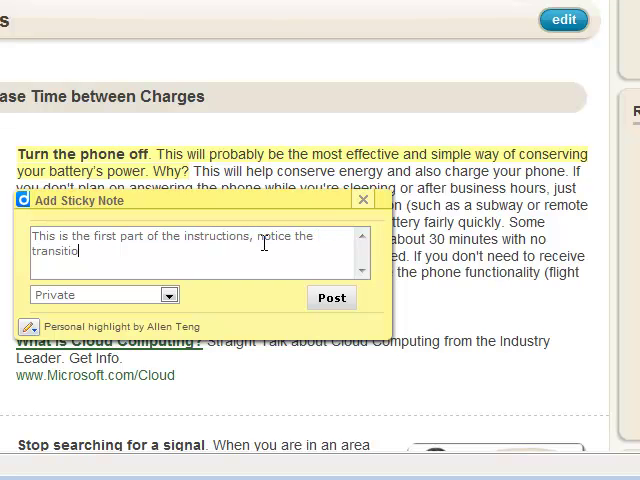
pyautogui.write('n.')
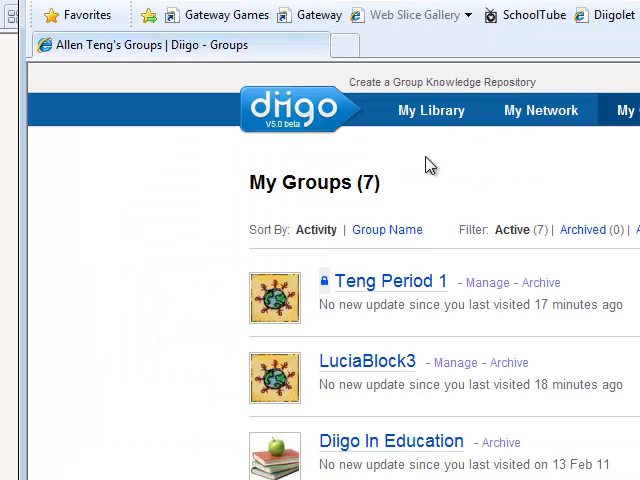
# View the Period 1 group page showing the shared cell phone battery bookmark
pyautogui.click(390, 280)
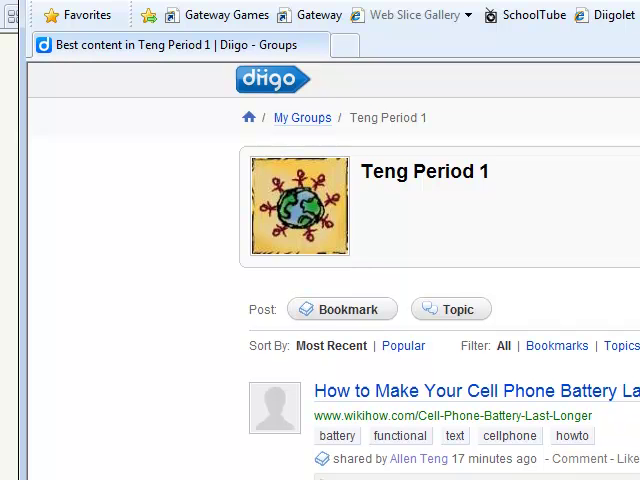
pyautogui.scroll(-3)
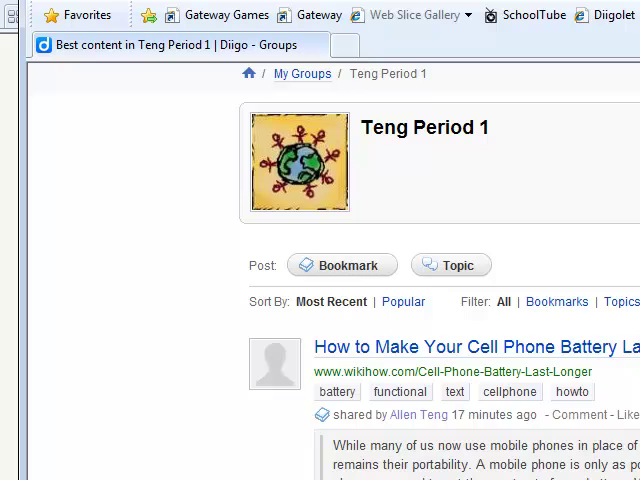
pyautogui.moveTo(628, 424)
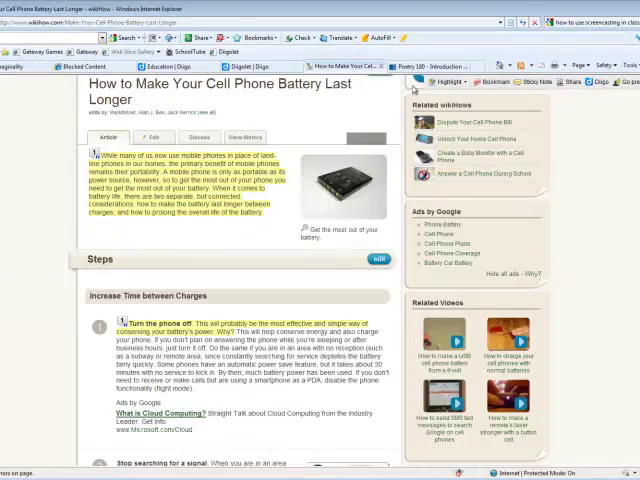
# Post the sticky note question on the Poetry 180 Introduction to Poetry page
pyautogui.click(440, 66)
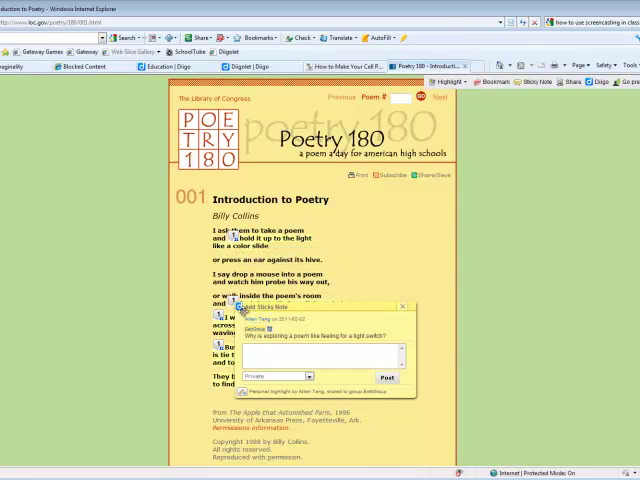
pyautogui.moveTo(444, 208)
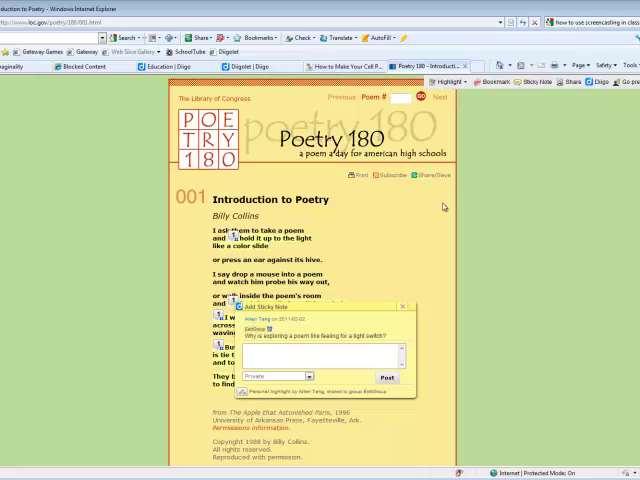
pyautogui.moveTo(392, 328)
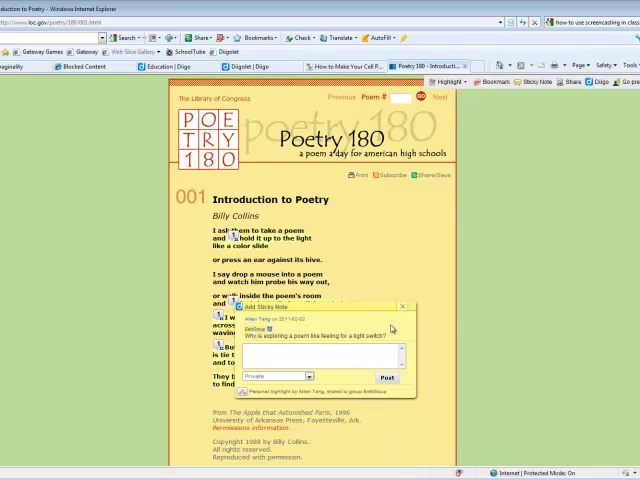
pyautogui.moveTo(292, 92)
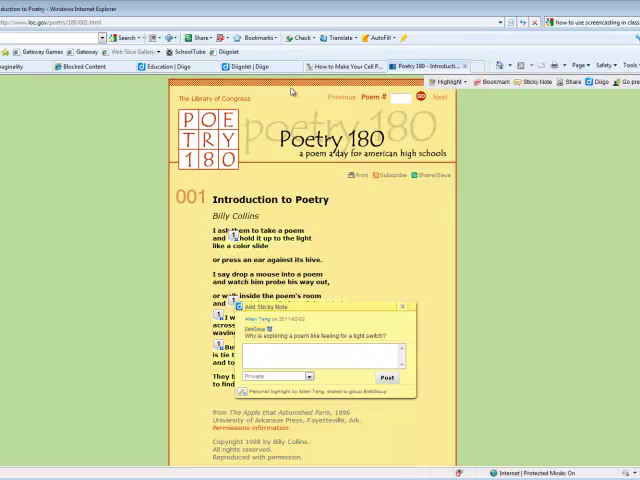
pyautogui.click(242, 66)
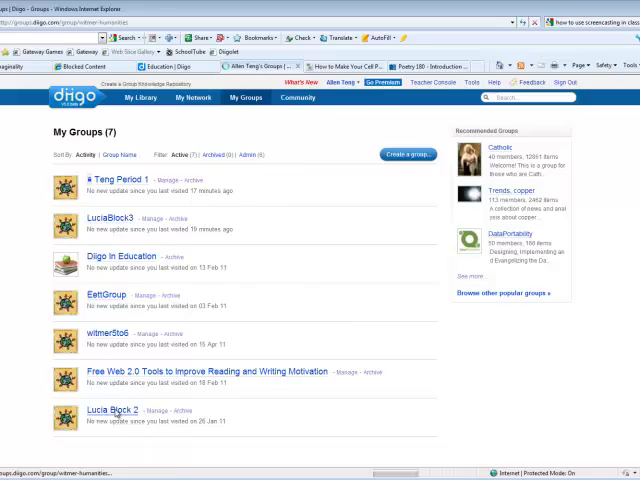
# Browse the Lucia Block 2 group's simile bookmarks, student comments, Group Info and Top 10 Tags
pyautogui.click(116, 410)
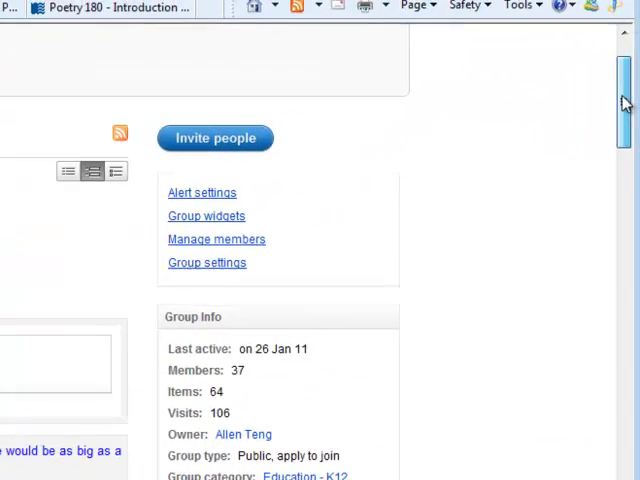
pyautogui.scroll(-3)
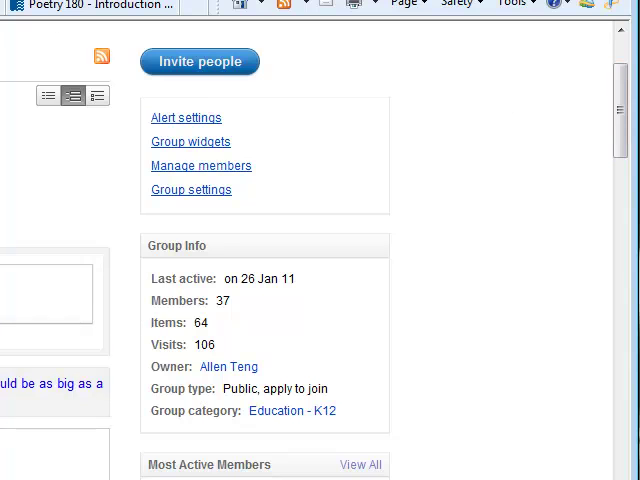
pyautogui.moveTo(136, 212)
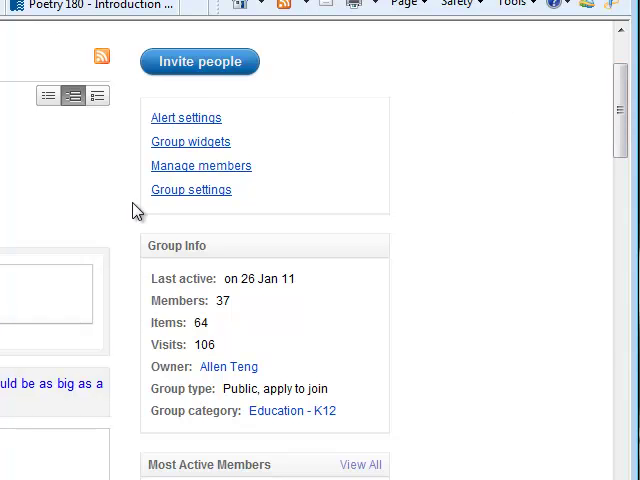
pyautogui.scroll(-3)
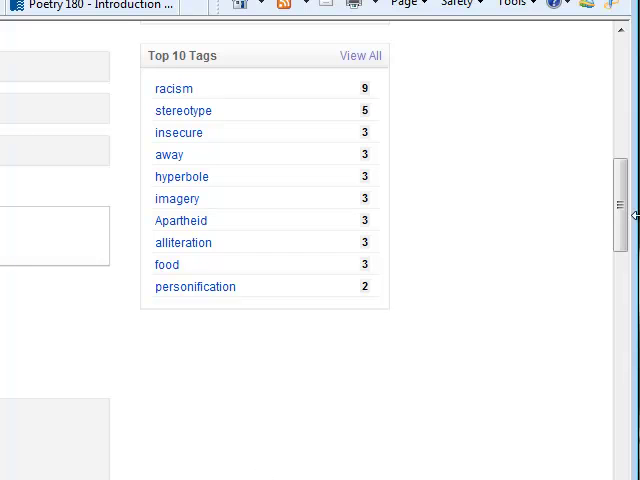
pyautogui.moveTo(184, 120)
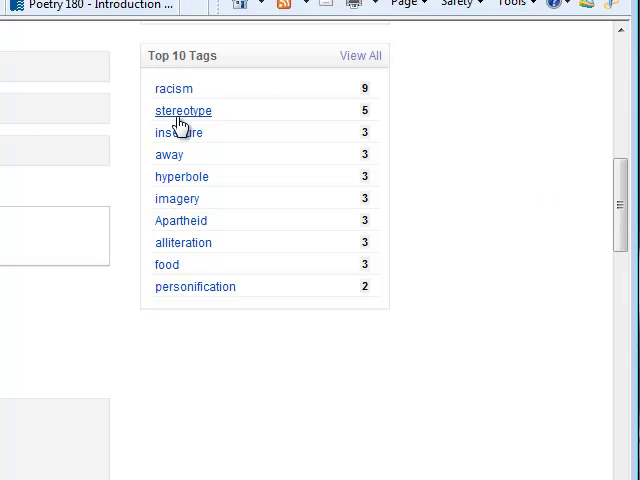
pyautogui.moveTo(196, 288)
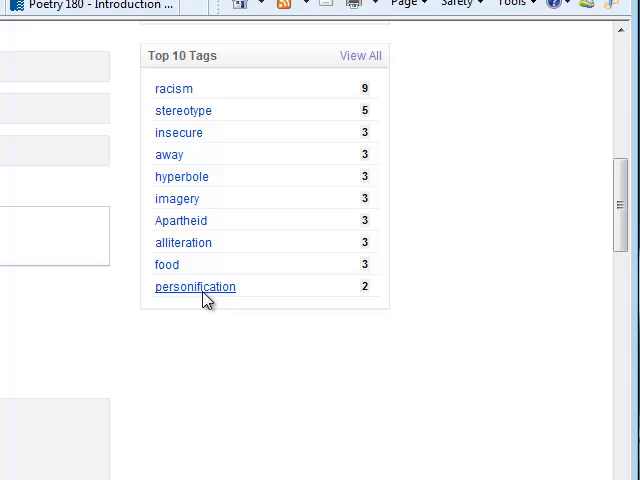
pyautogui.scroll(-3)
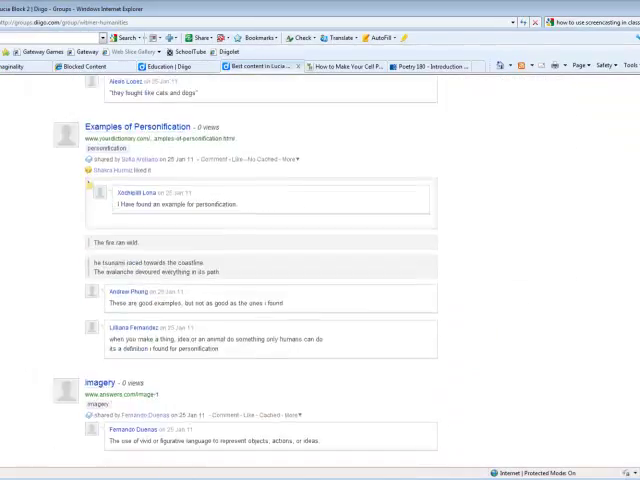
pyautogui.scroll(-3)
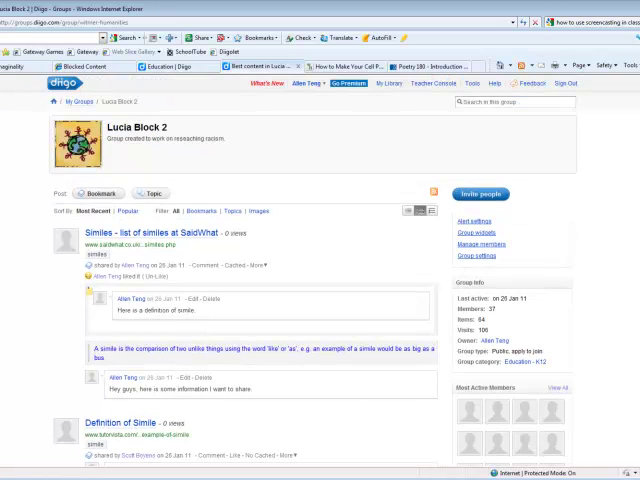
pyautogui.moveTo(336, 208)
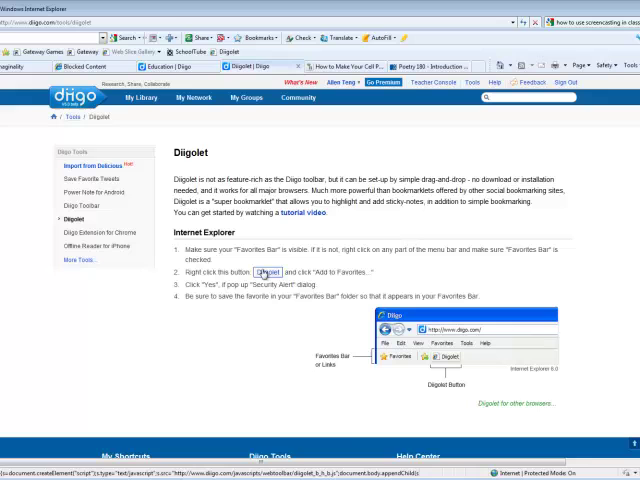
# Save the Diigolet bookmarklet to Favorites, accepting the security alert, then return to My Groups
pyautogui.rightClick(272, 272)
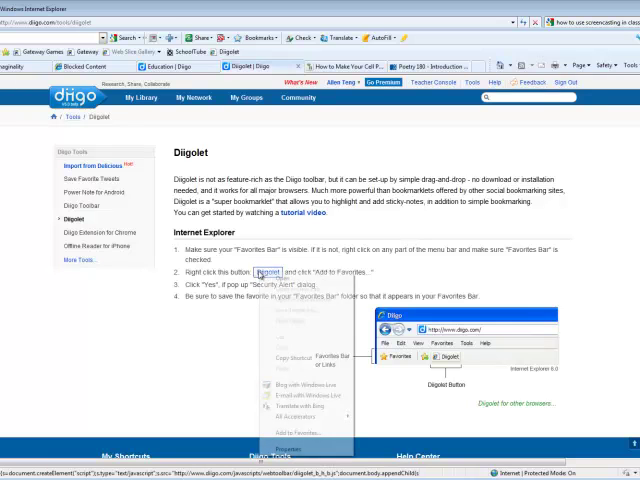
pyautogui.click(288, 432)
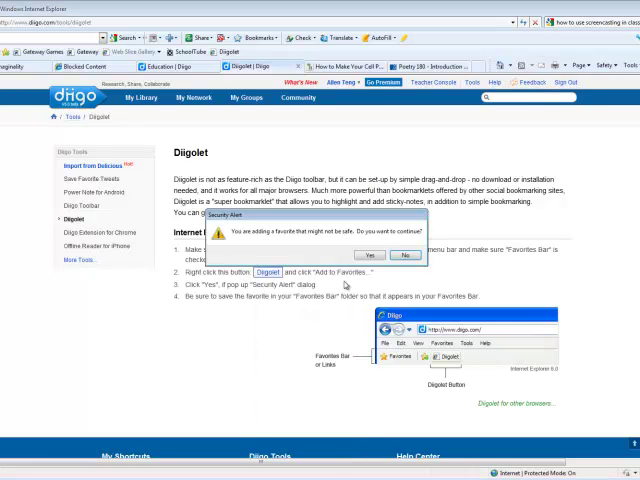
pyautogui.click(370, 256)
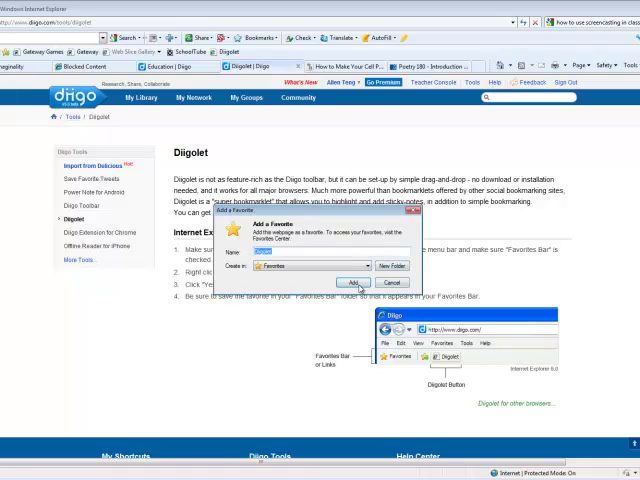
pyautogui.click(356, 280)
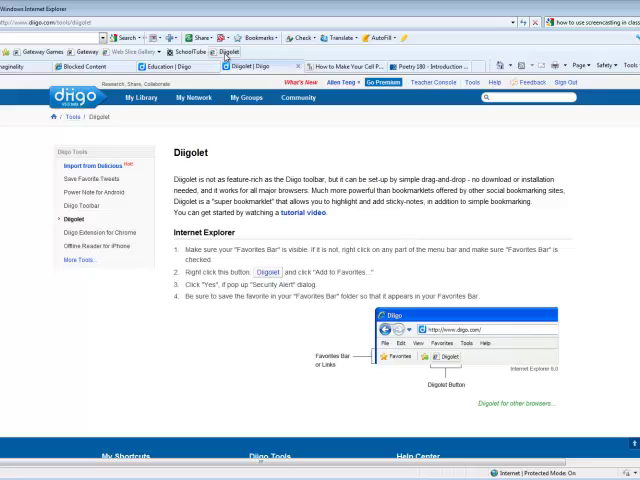
pyautogui.click(92, 82)
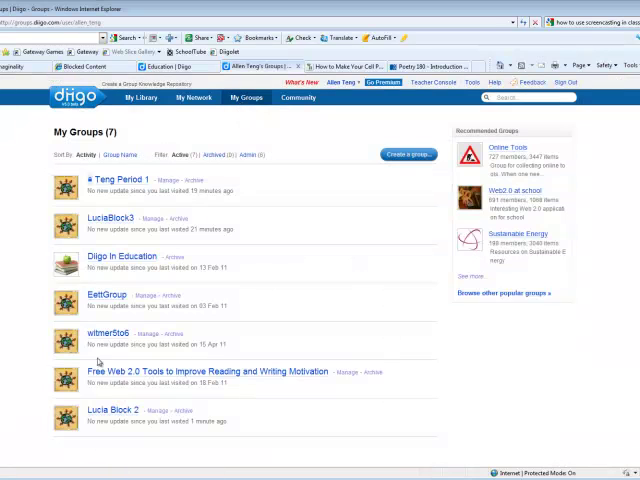
pyautogui.moveTo(116, 190)
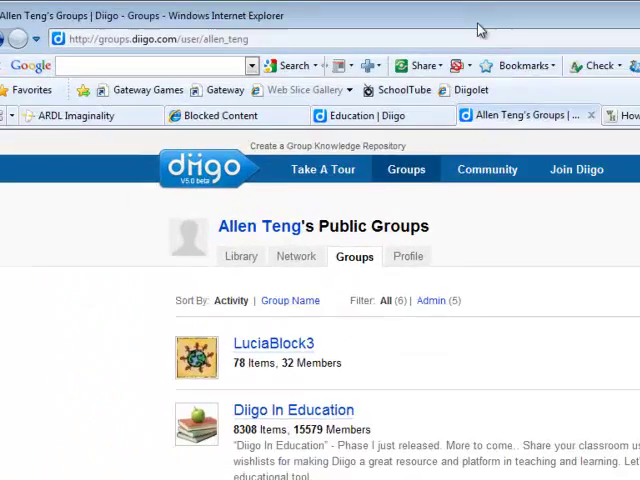
pyautogui.write('www.d')
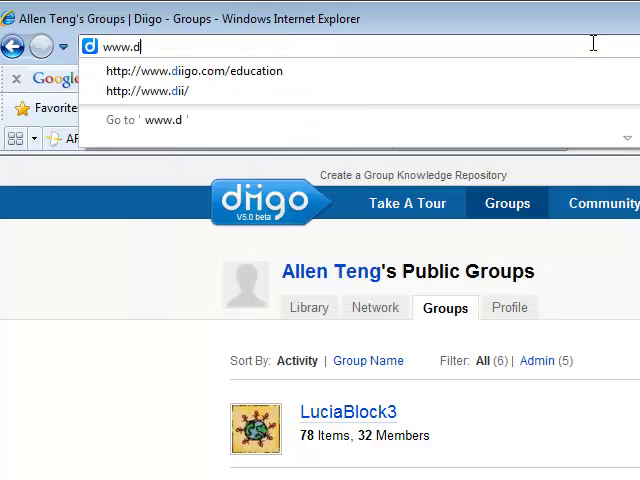
pyautogui.click(200, 72)
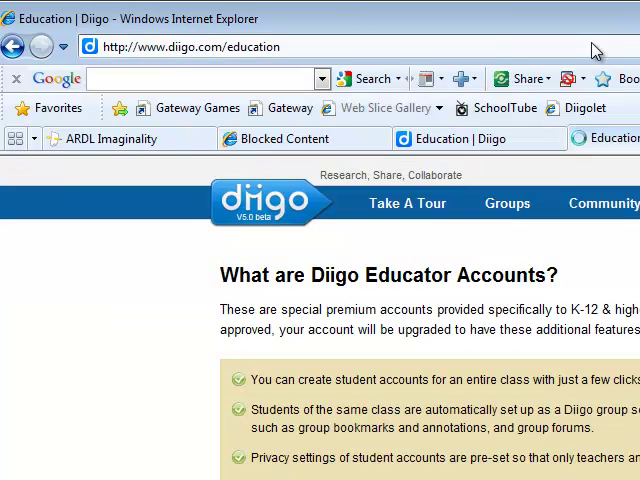